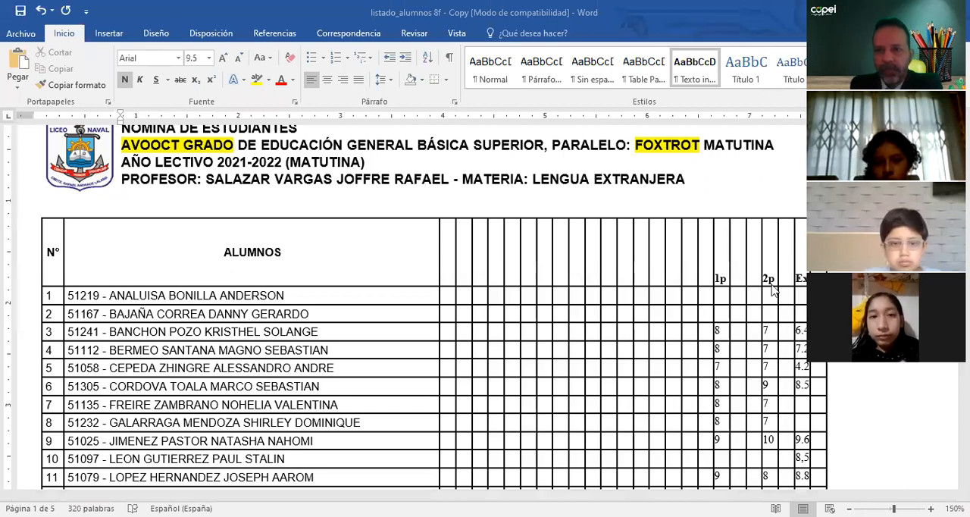
scroll(down, 3)
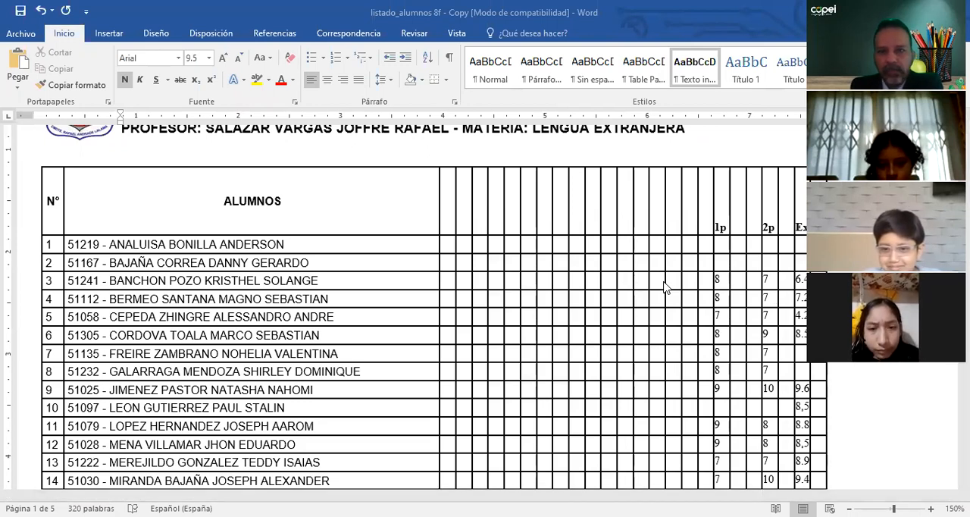
scroll(down, 3)
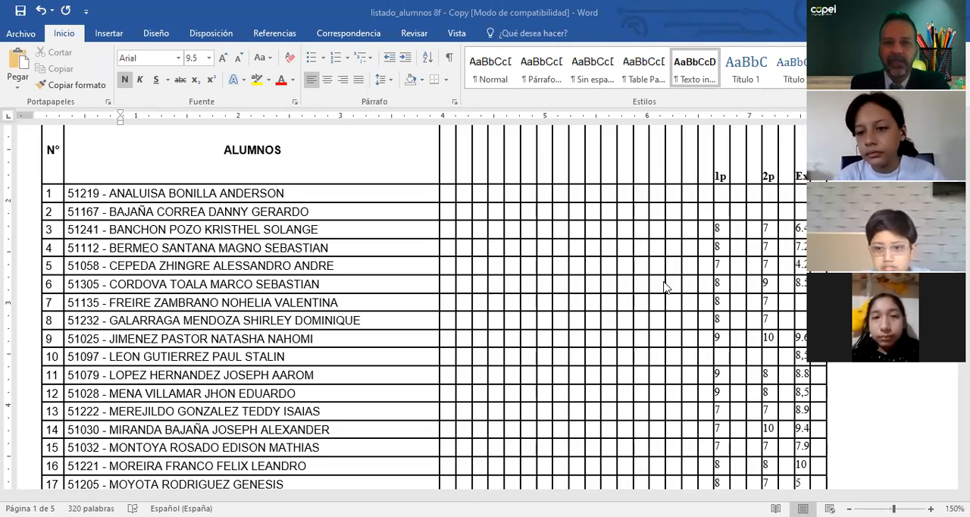
mouse_move(133, 185)
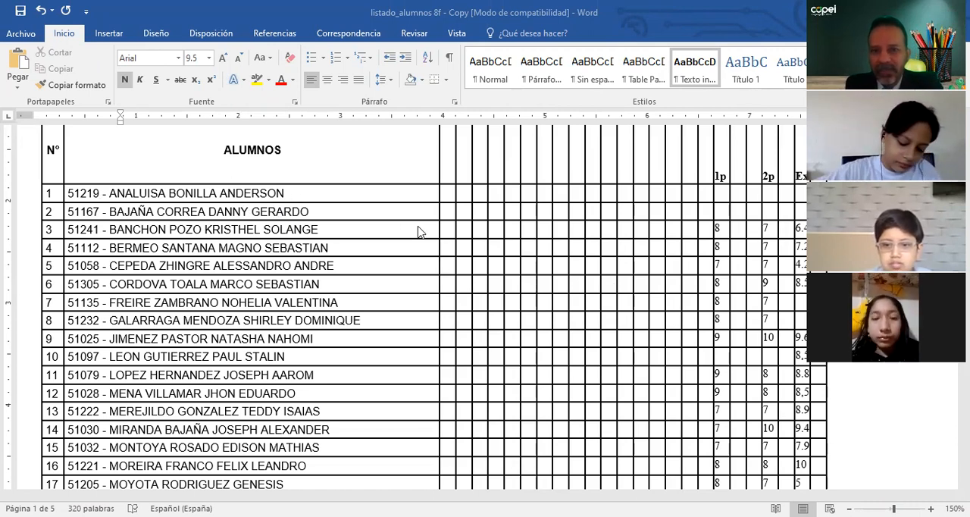
mouse_move(494, 254)
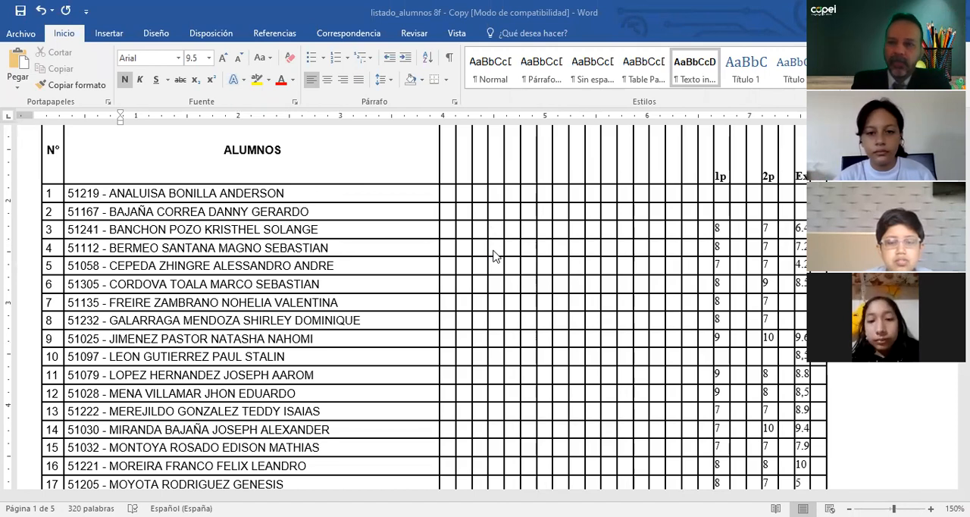
mouse_move(588, 234)
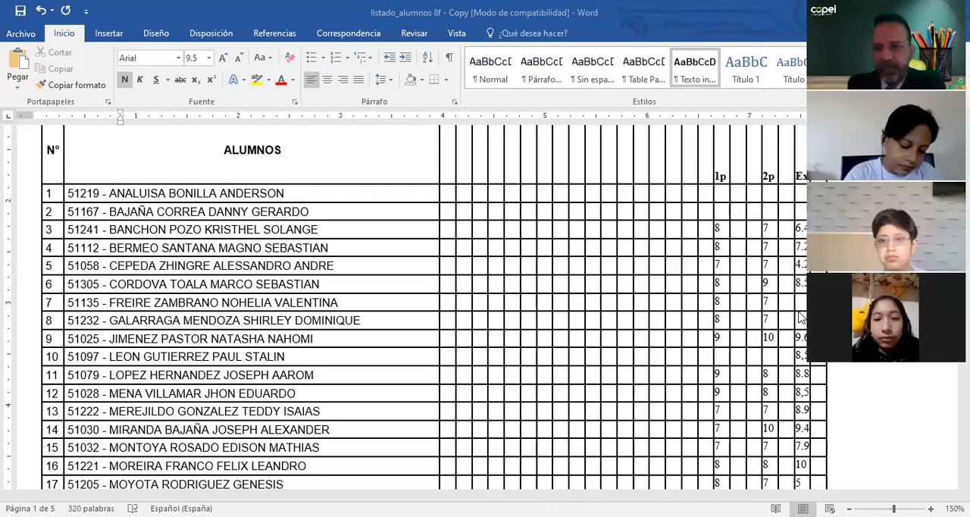
scroll(down, 3)
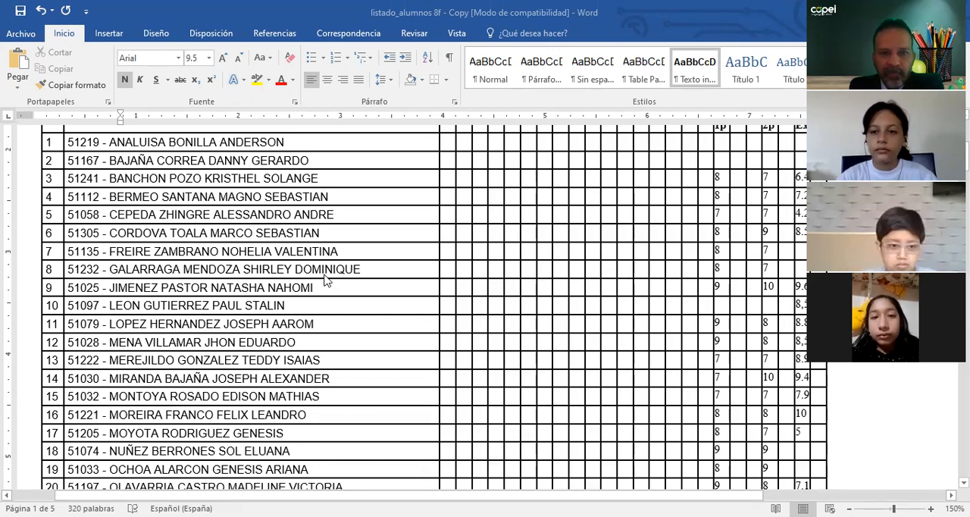
mouse_move(752, 254)
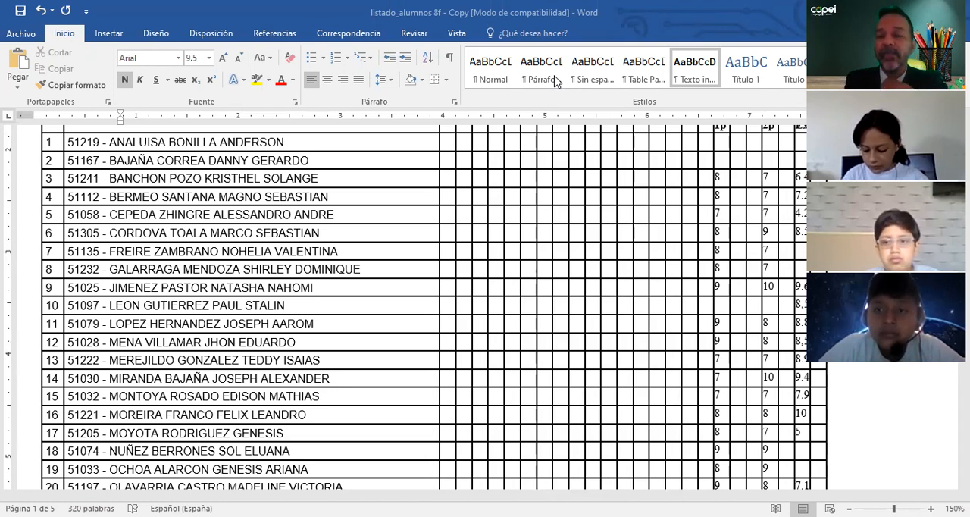
mouse_move(583, 70)
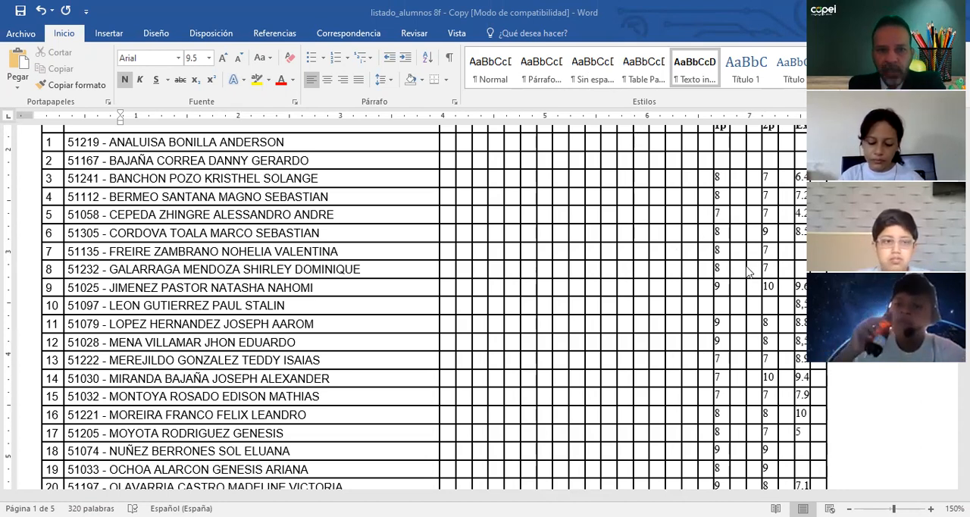
mouse_move(801, 287)
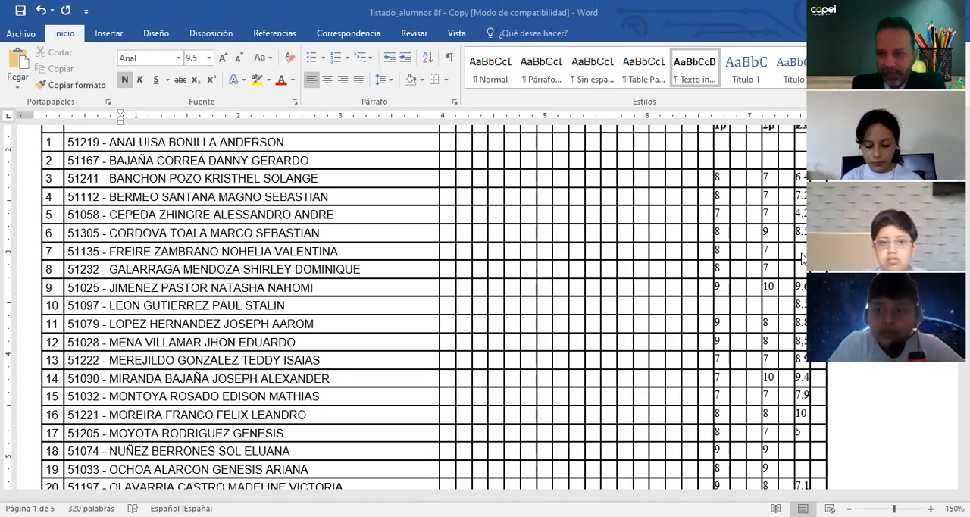
mouse_move(794, 327)
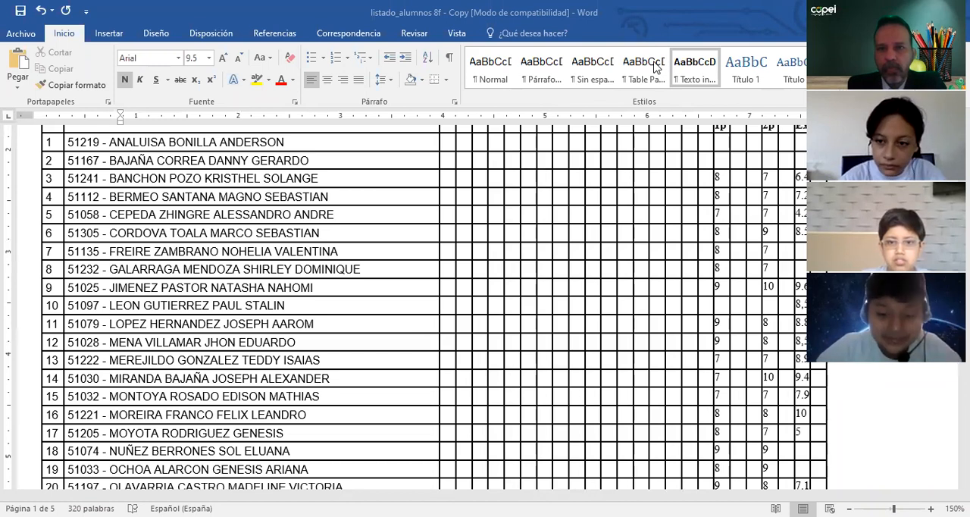
mouse_move(730, 233)
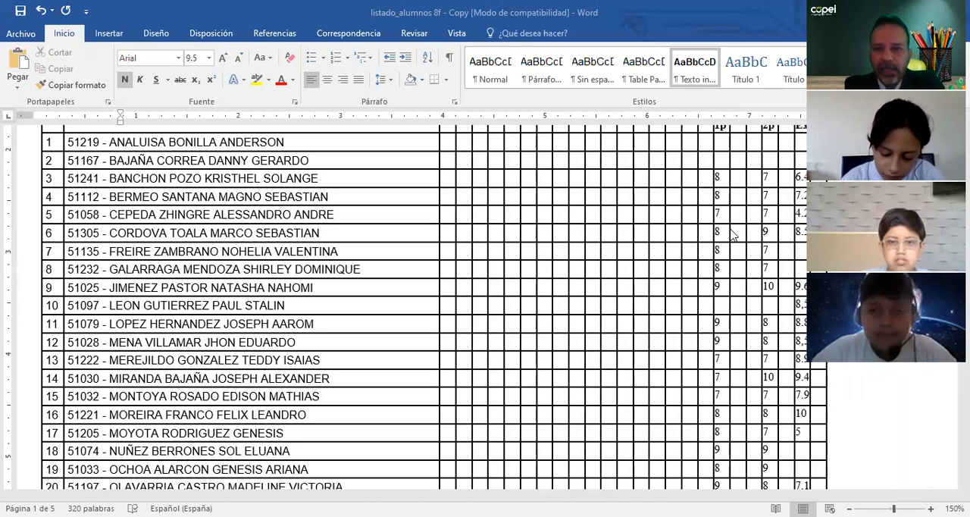
mouse_move(628, 341)
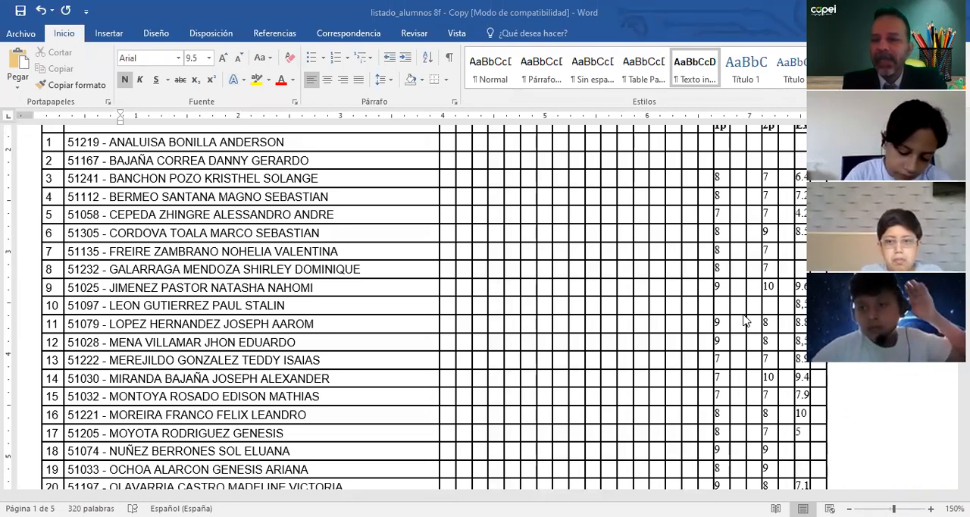
mouse_move(740, 315)
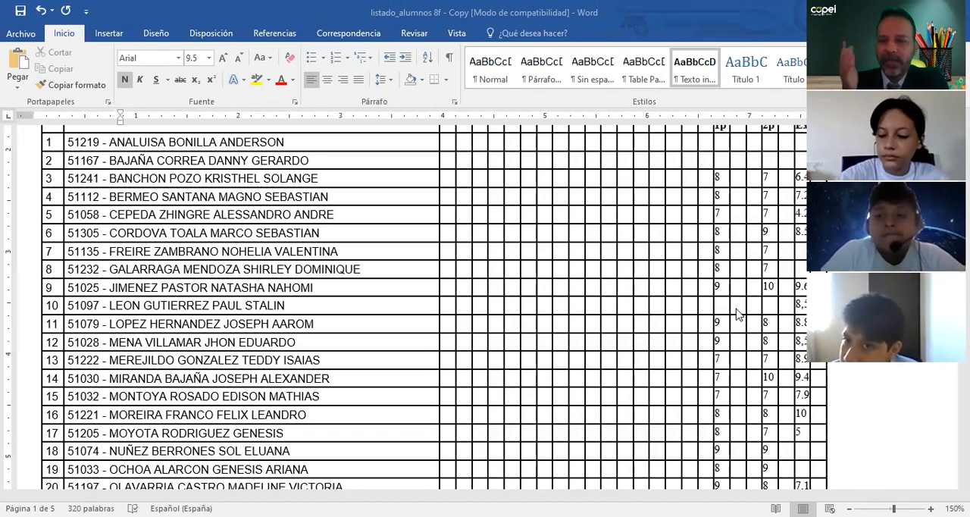
mouse_move(746, 331)
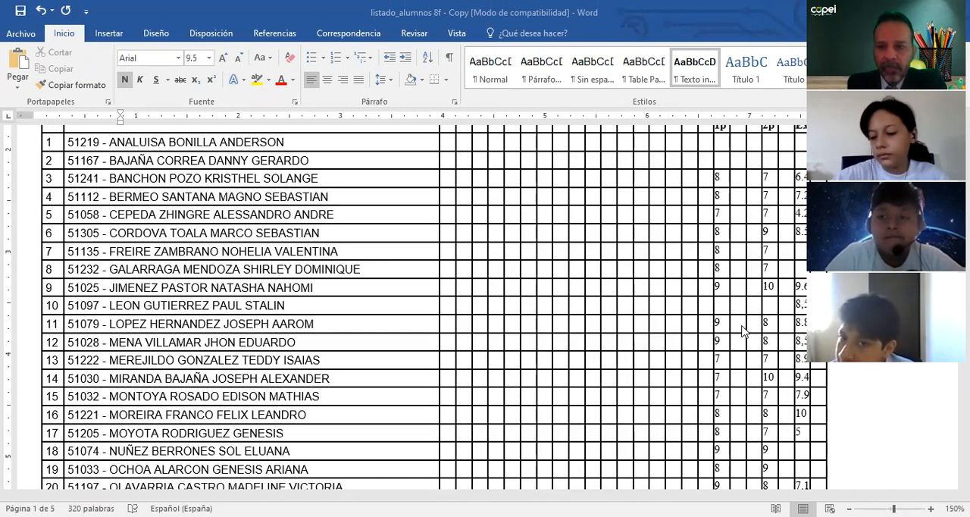
scroll(down, 3)
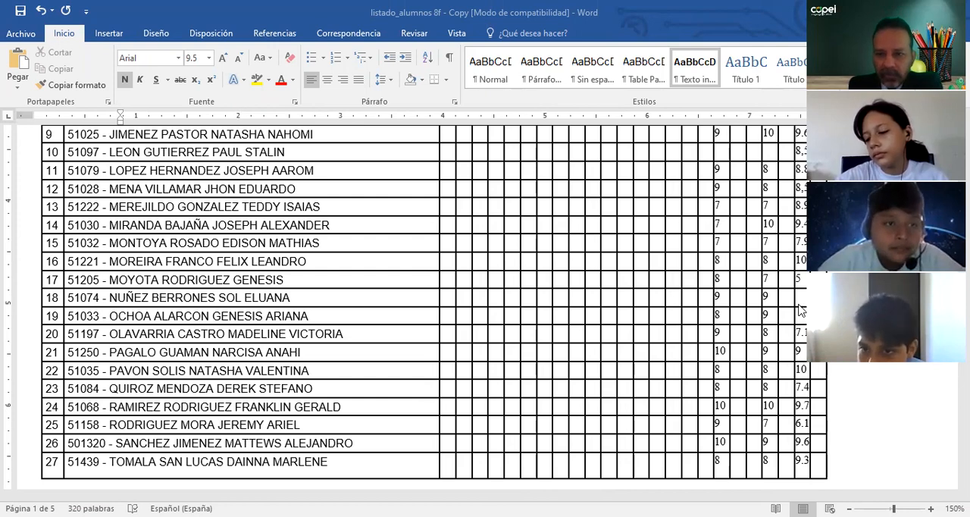
scroll(down, 3)
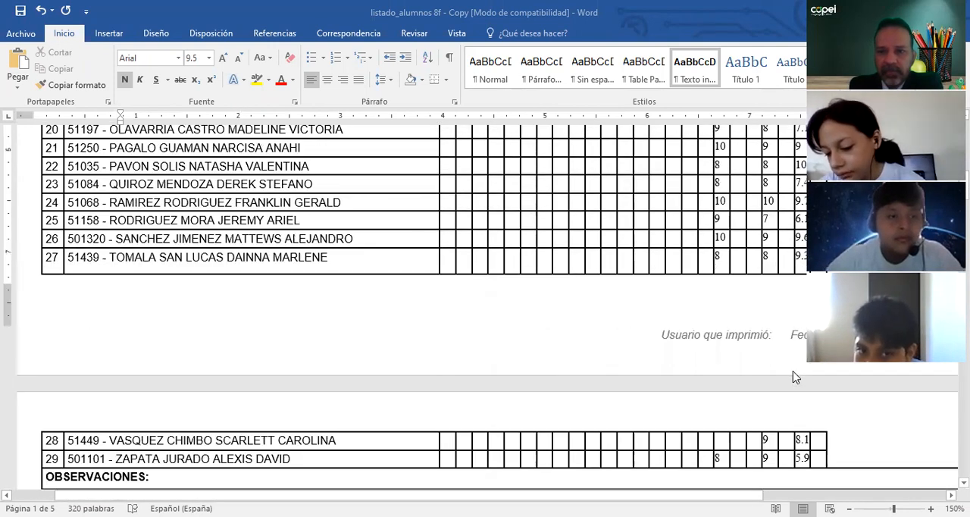
scroll(down, 3)
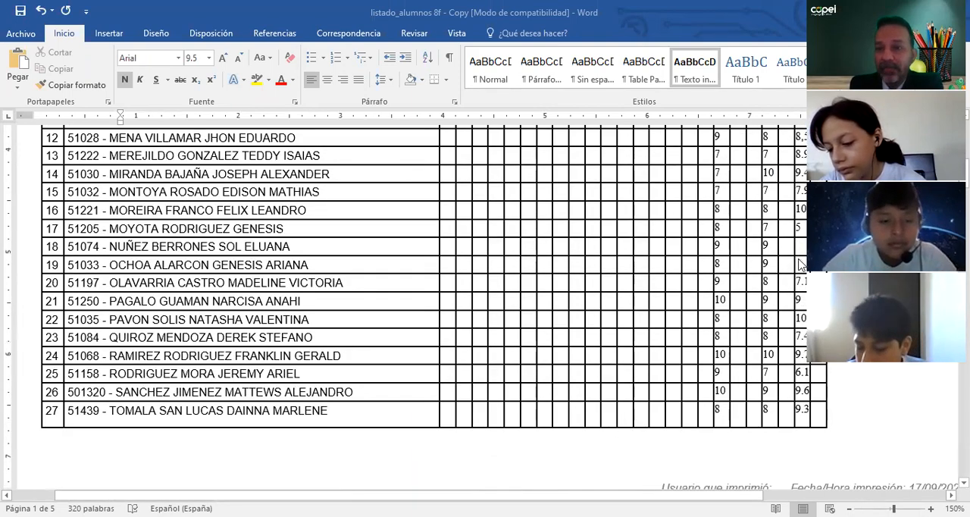
scroll(up, 3)
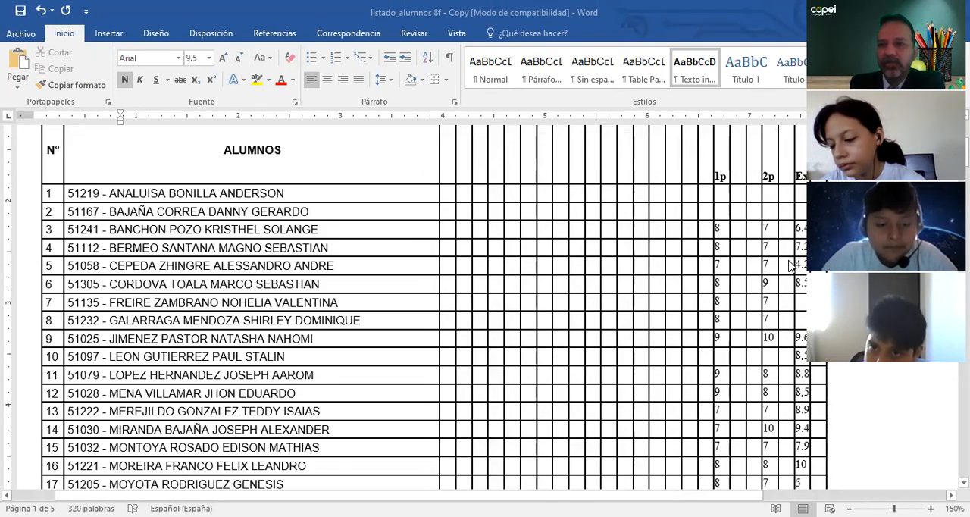
scroll(down, 3)
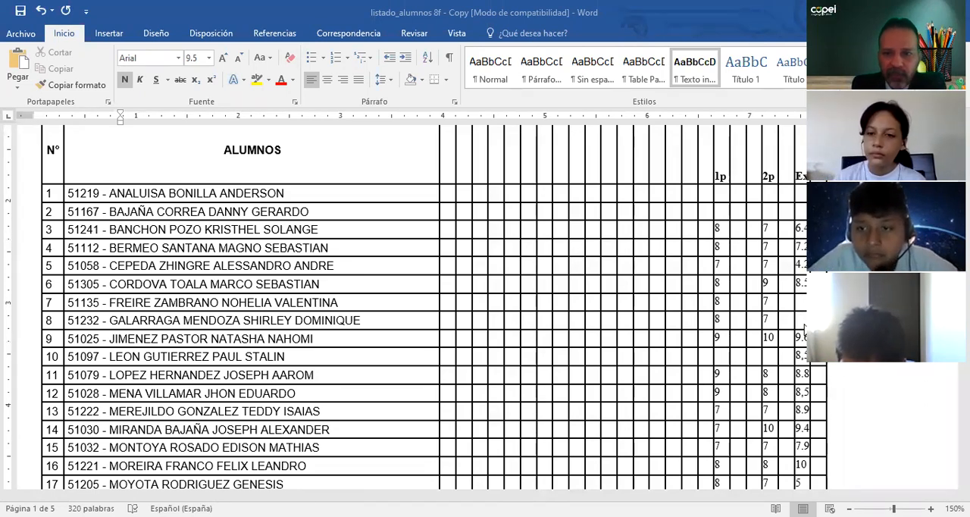
scroll(down, 3)
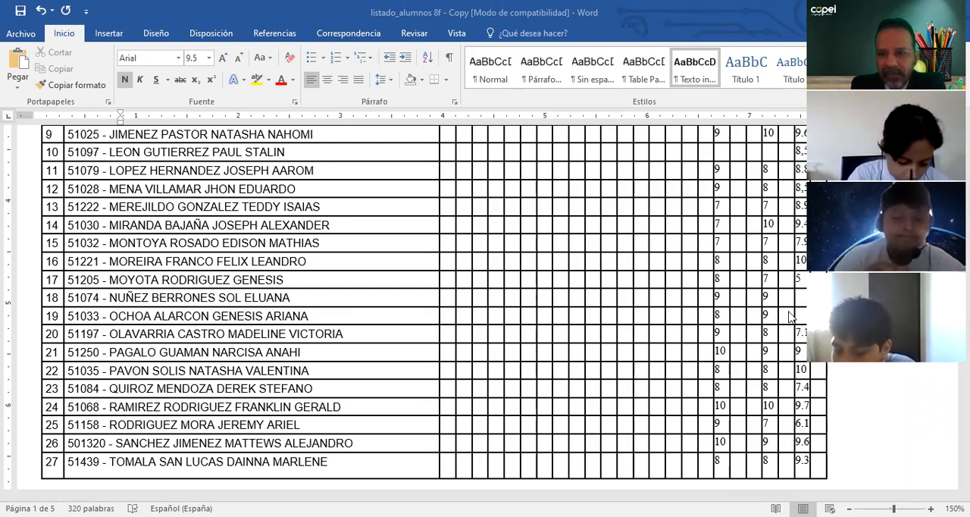
scroll(down, 3)
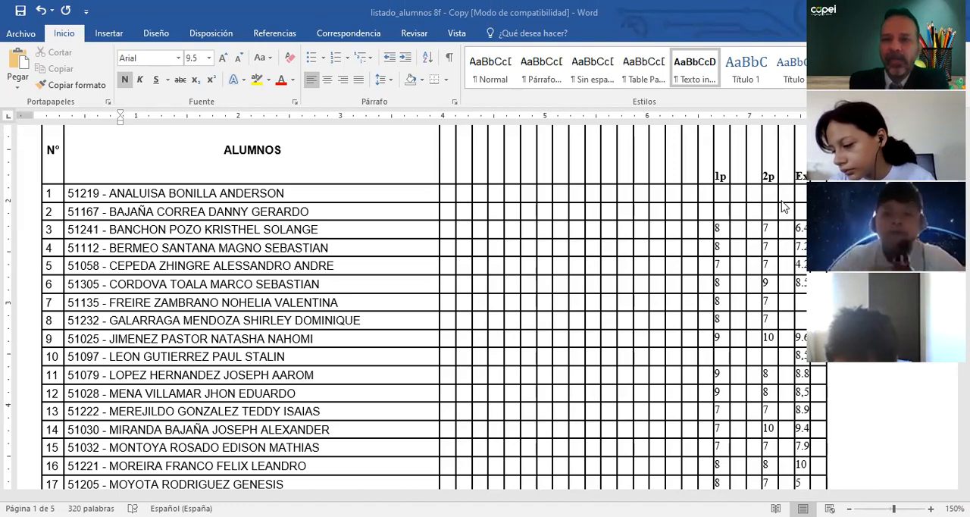
scroll(down, 3)
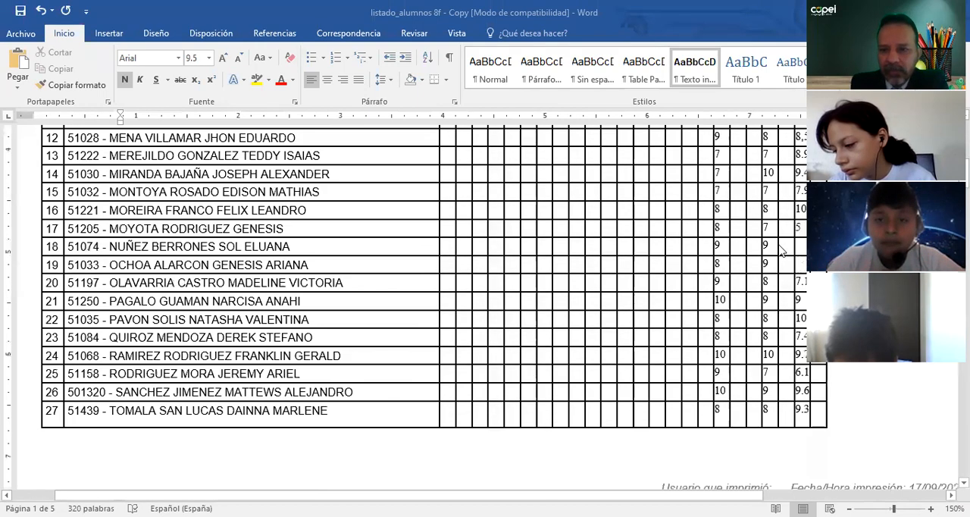
scroll(up, 3)
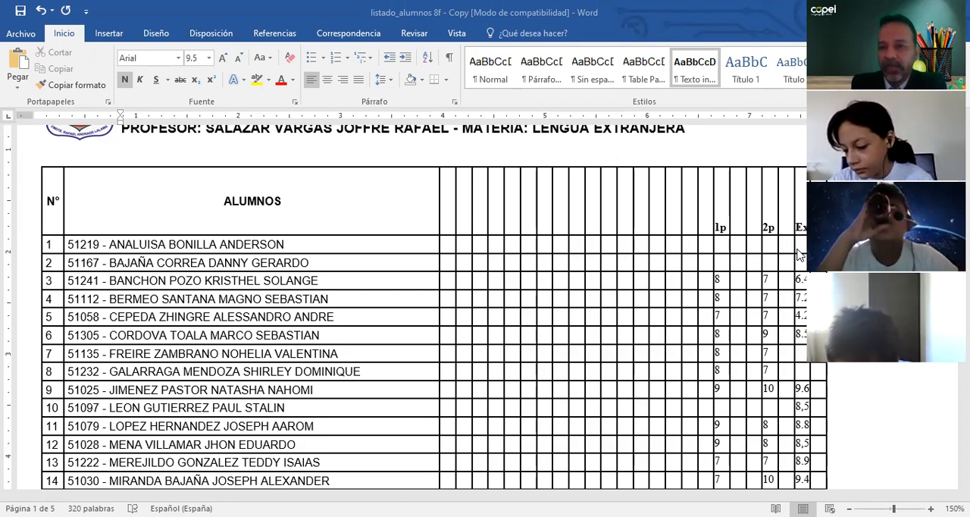
mouse_move(721, 250)
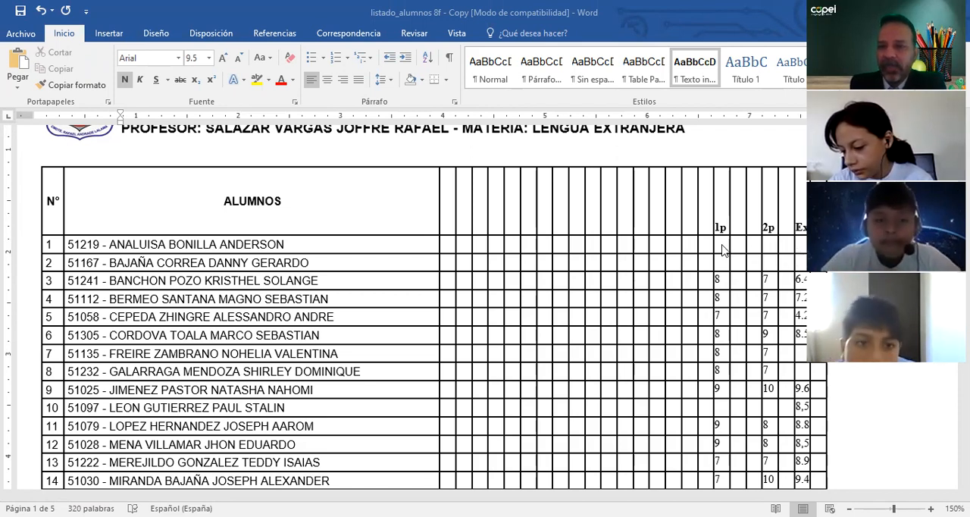
mouse_move(780, 243)
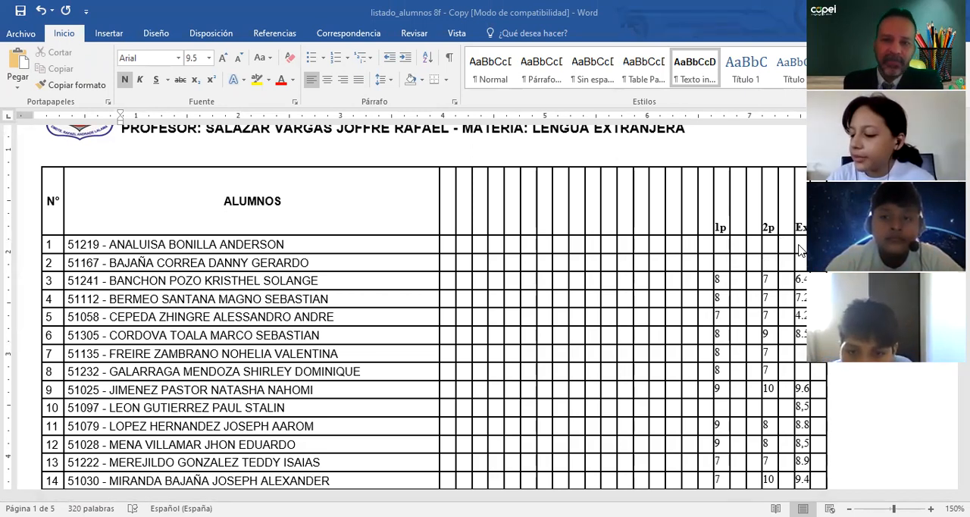
scroll(down, 3)
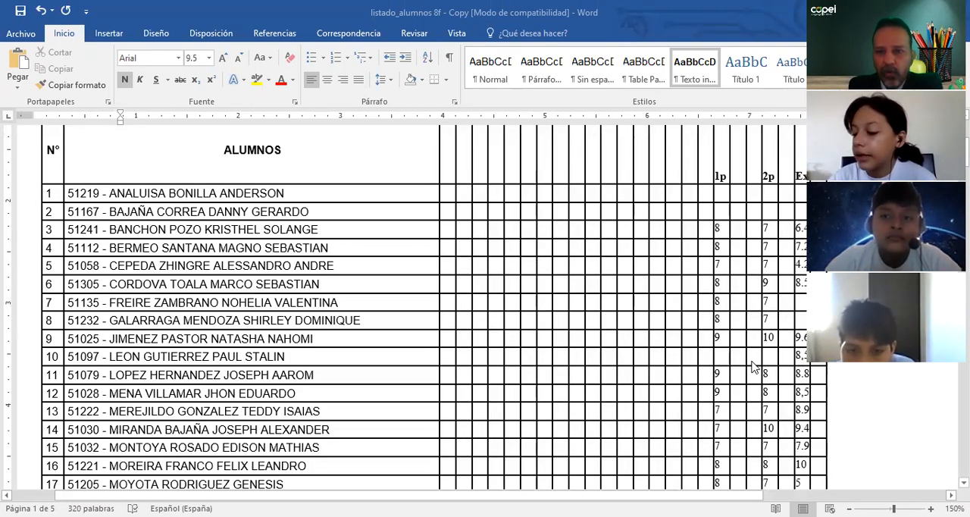
mouse_move(719, 362)
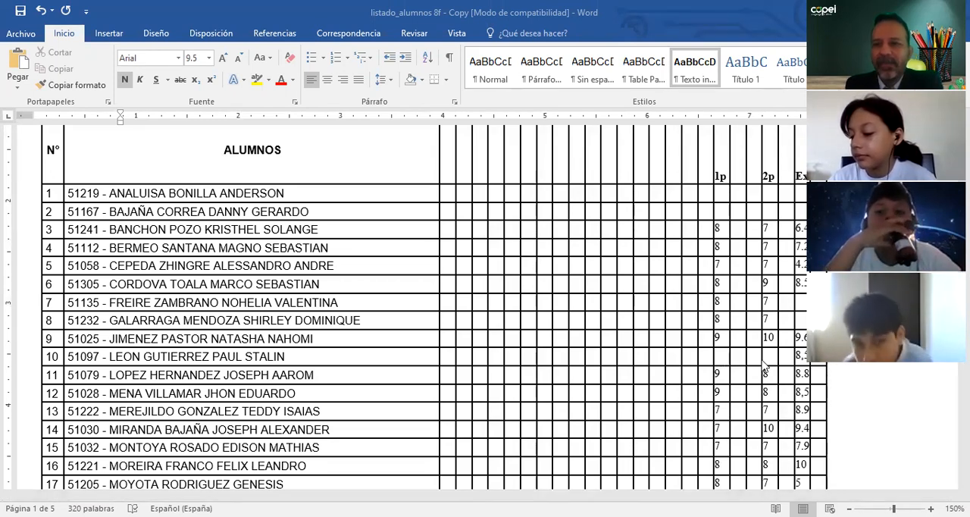
scroll(down, 3)
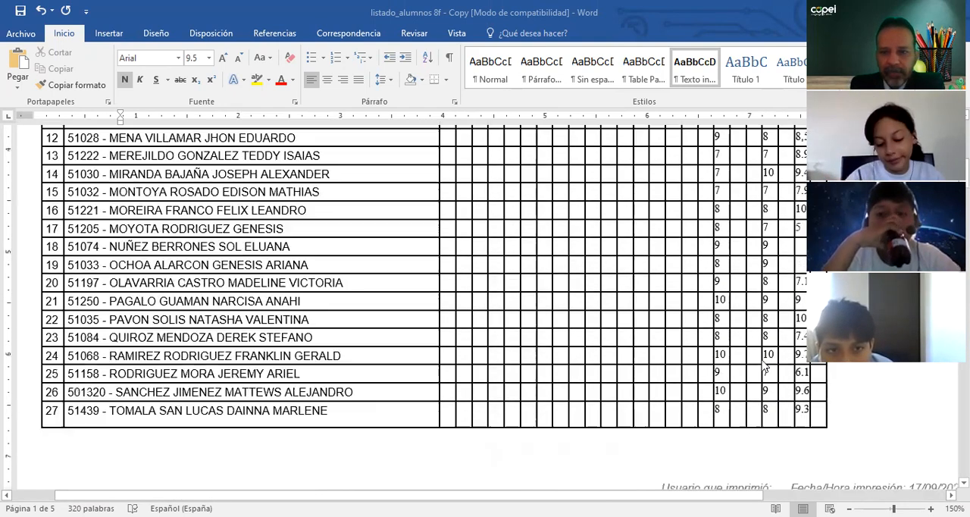
scroll(down, 3)
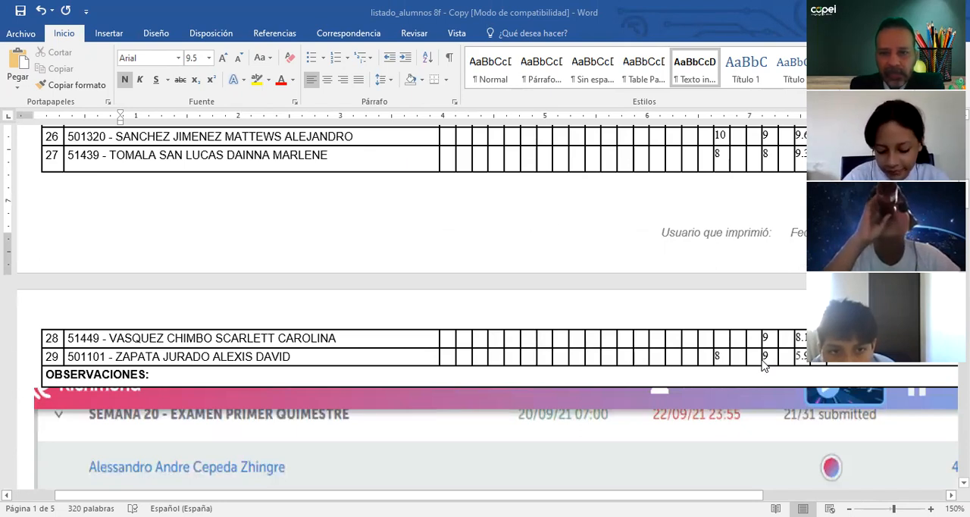
mouse_move(743, 367)
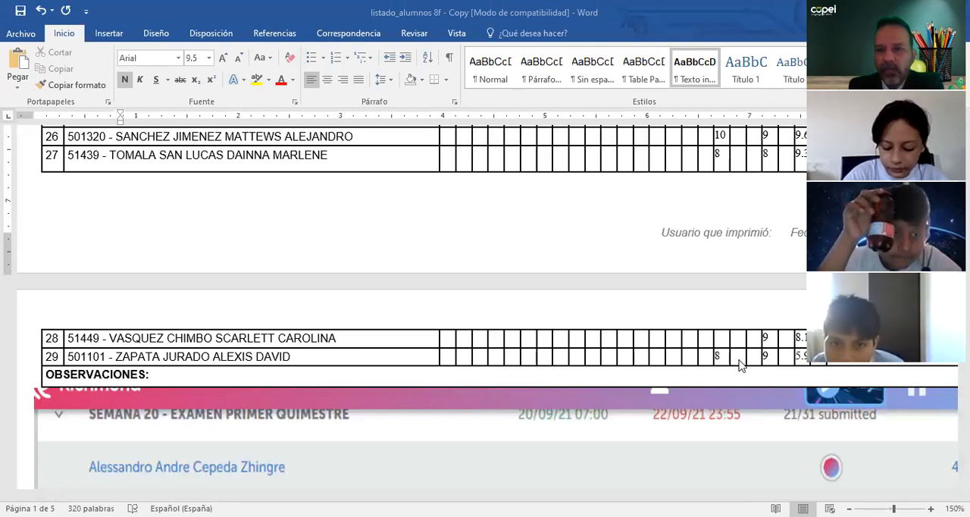
mouse_move(733, 370)
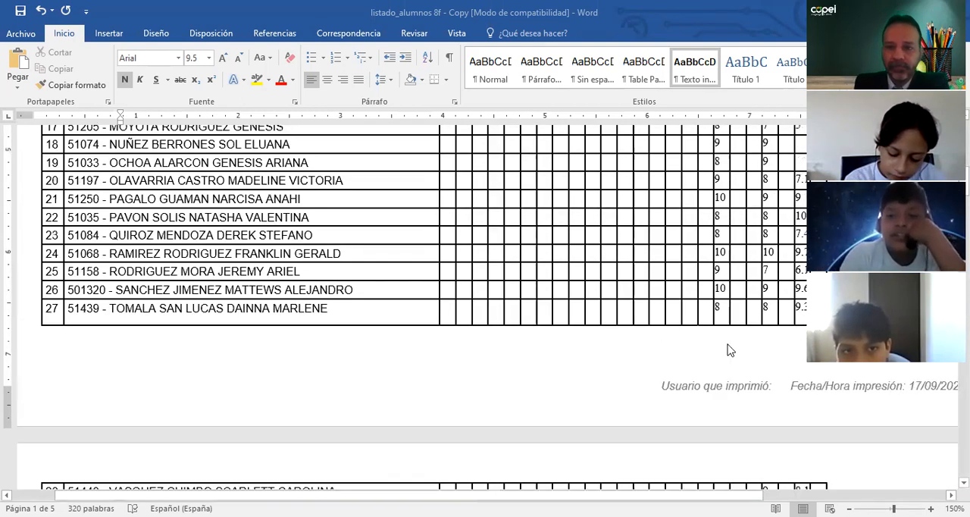
scroll(down, 3)
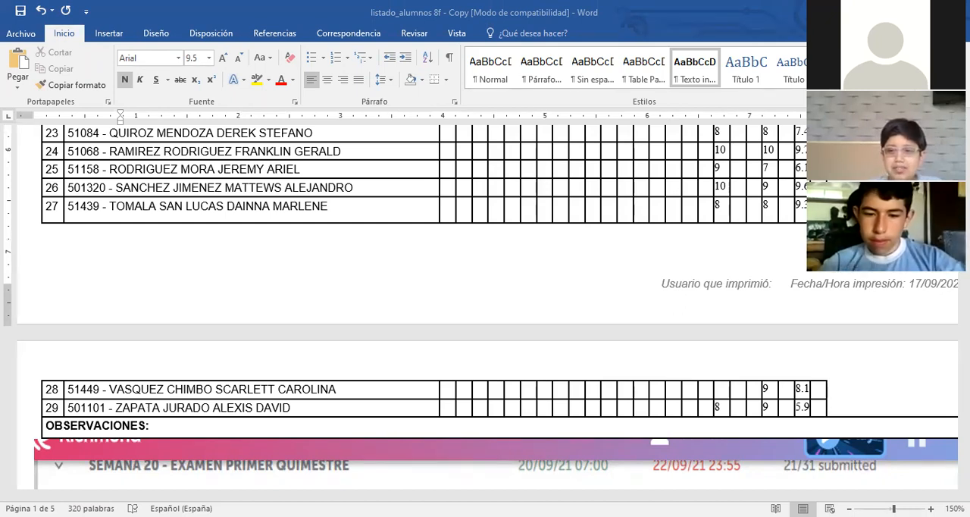
mouse_move(515, 382)
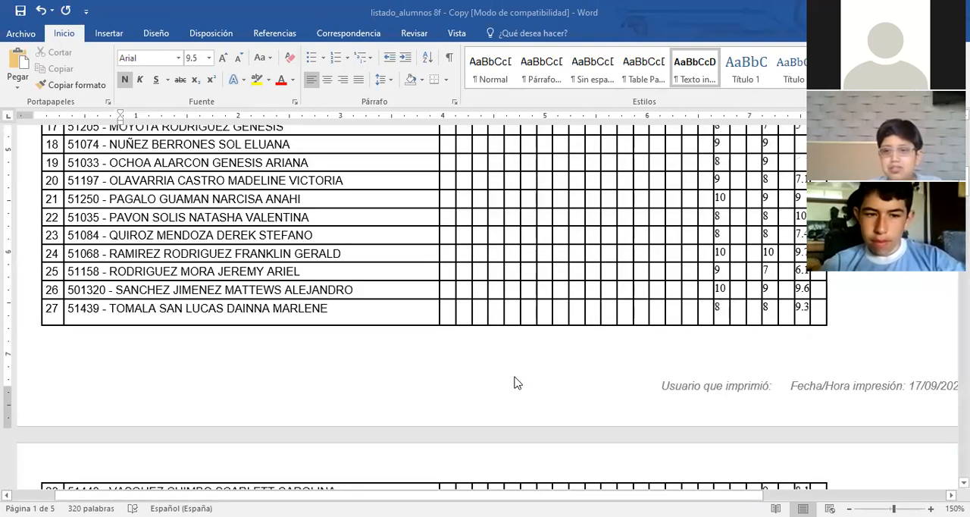
mouse_move(488, 373)
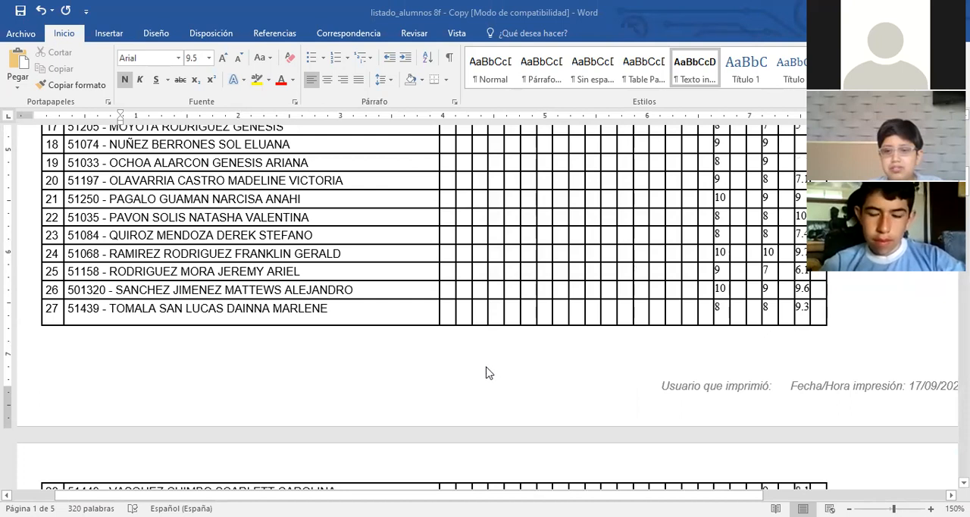
mouse_move(573, 411)
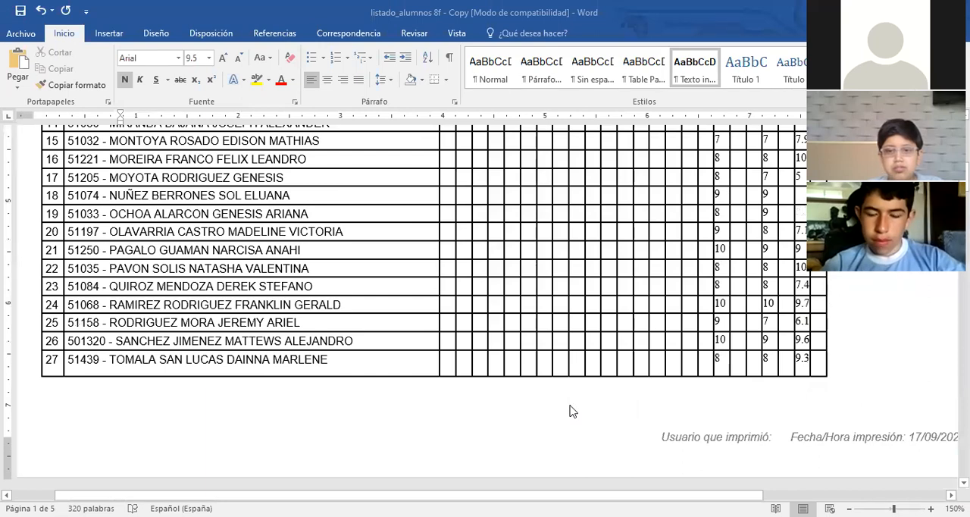
scroll(up, 3)
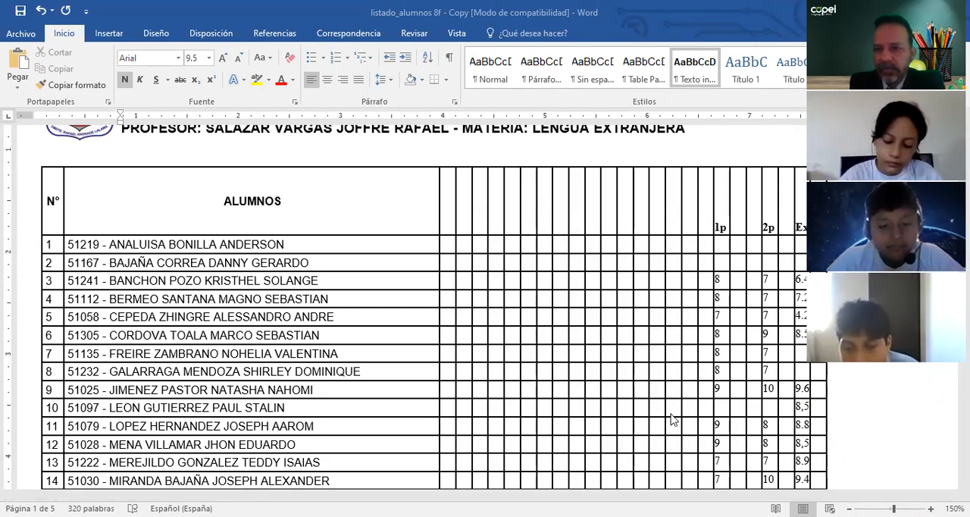
scroll(down, 3)
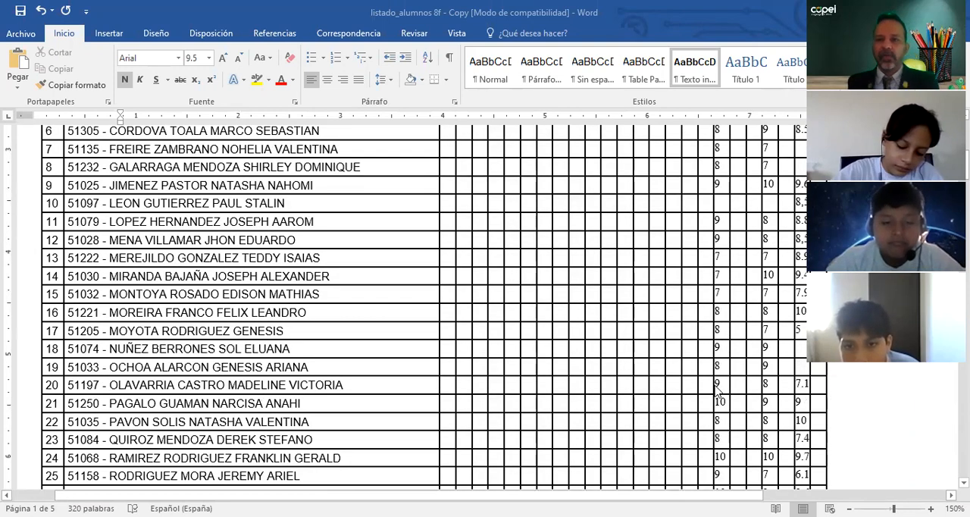
scroll(up, 3)
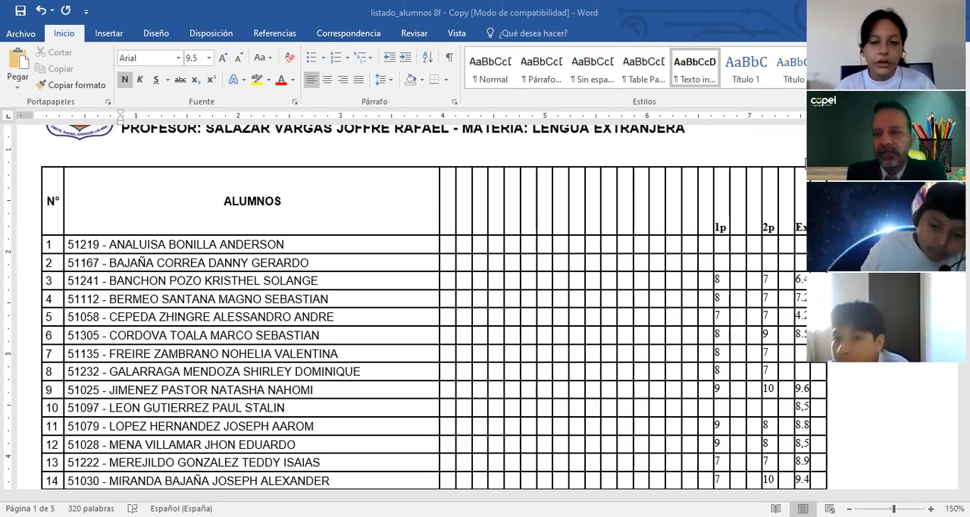
mouse_move(784, 224)
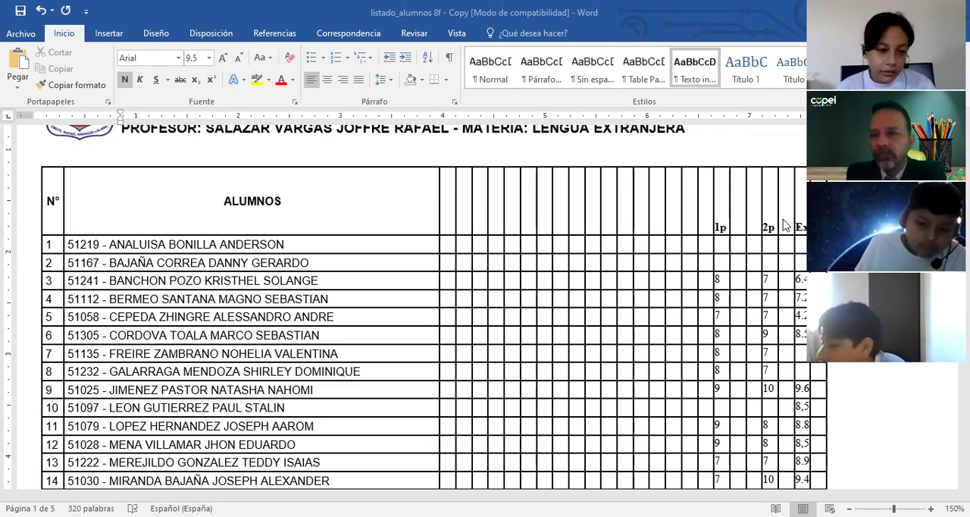
mouse_move(703, 311)
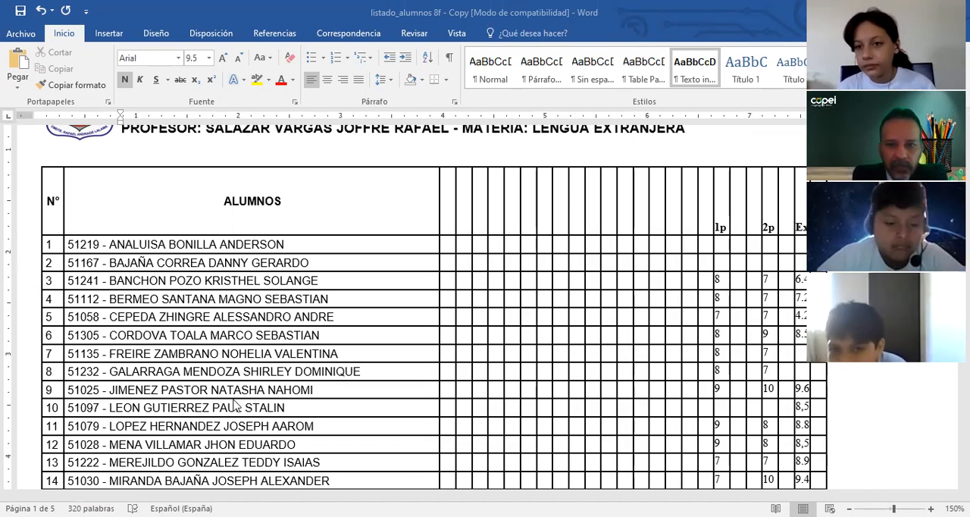
mouse_move(672, 393)
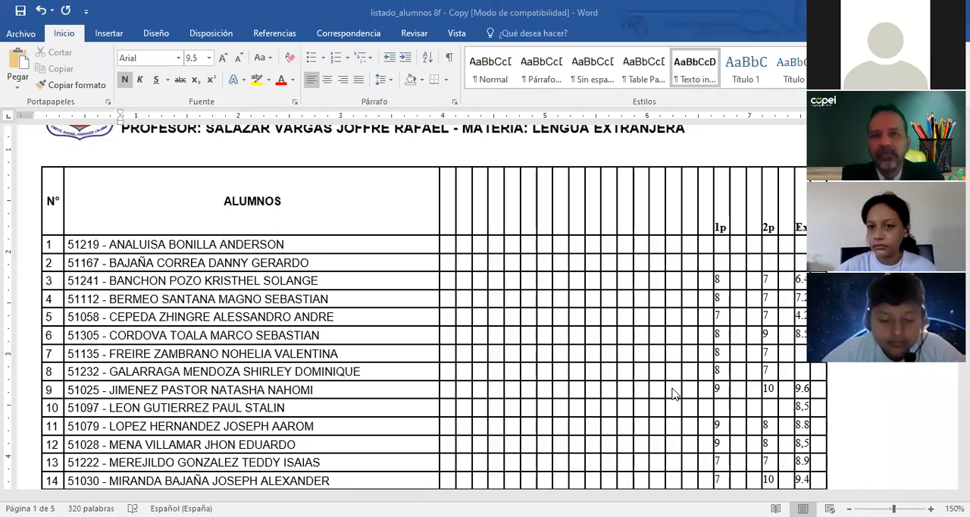
mouse_move(551, 148)
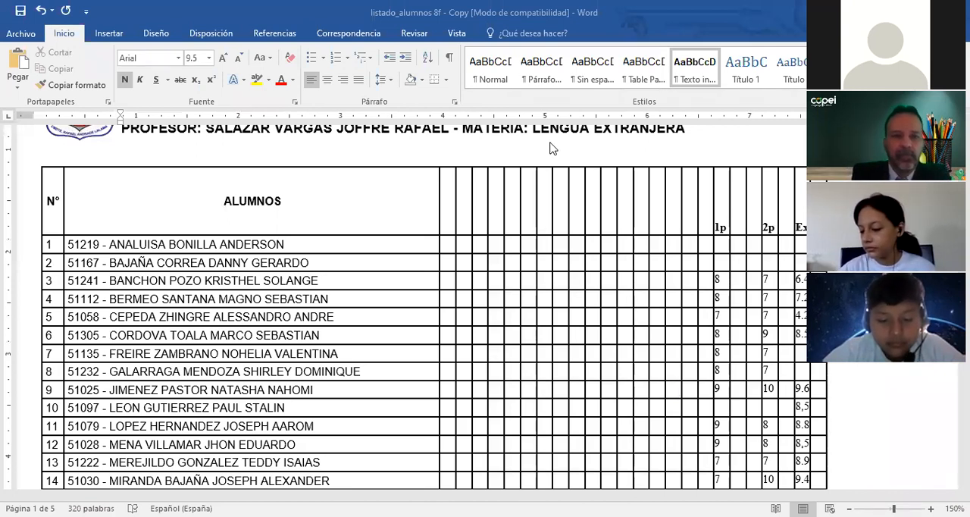
mouse_move(528, 106)
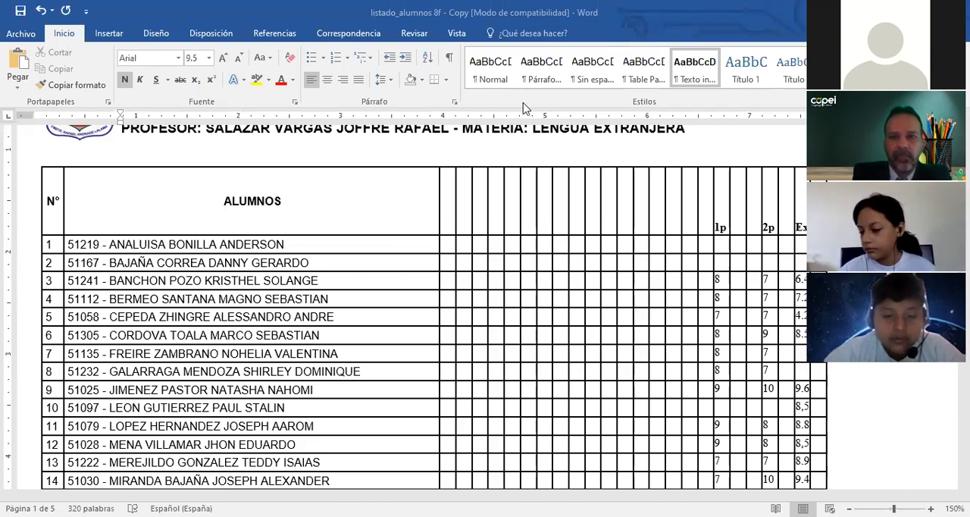
mouse_move(734, 140)
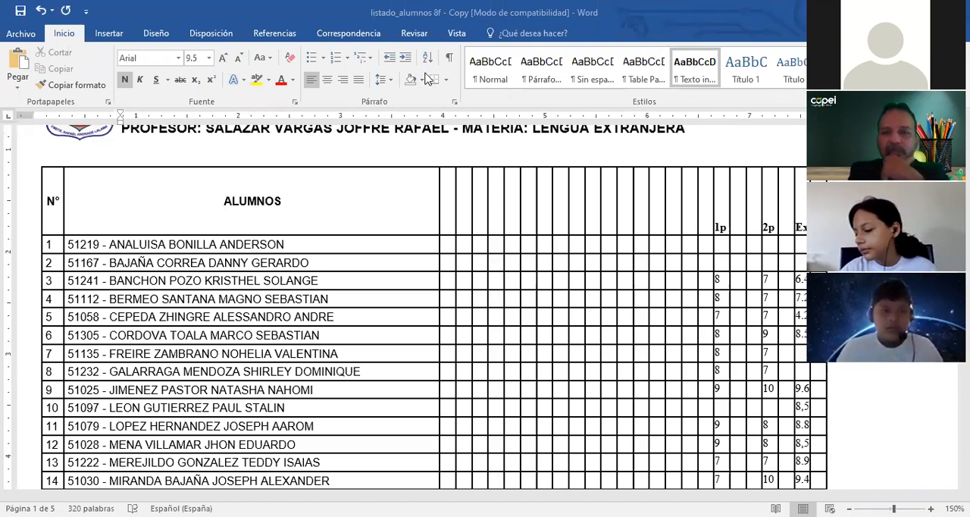
mouse_move(773, 173)
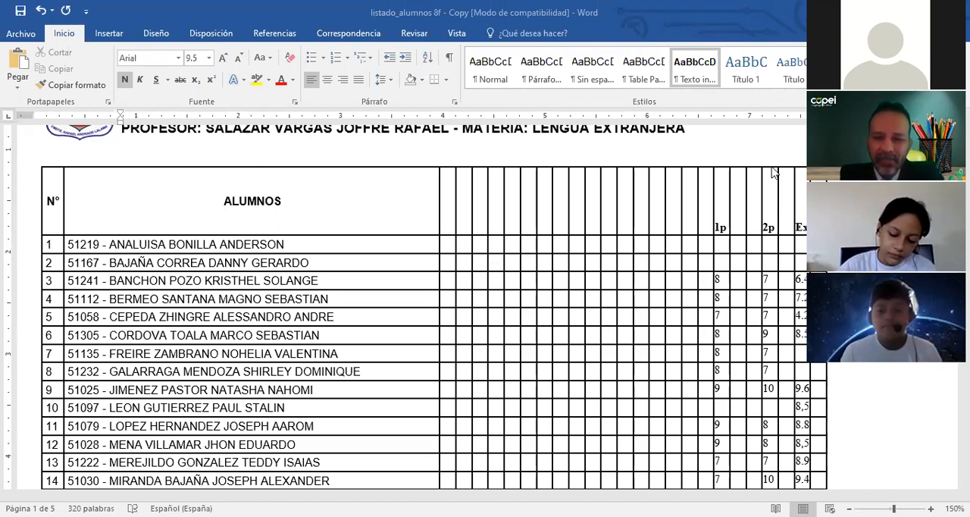
scroll(down, 3)
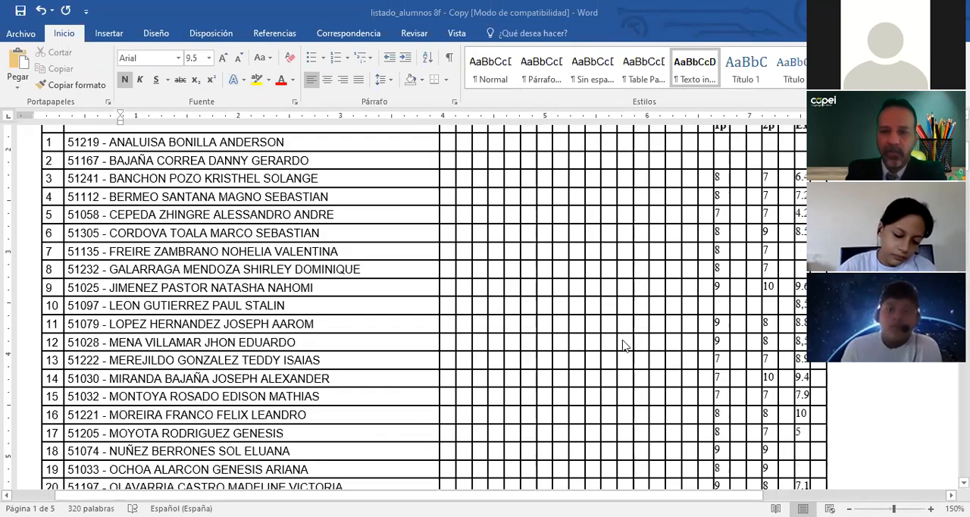
scroll(down, 3)
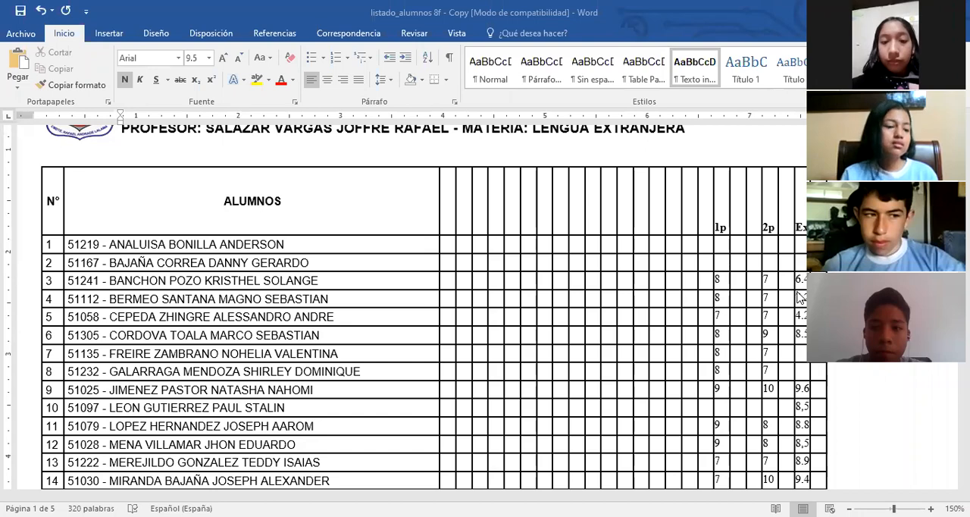
scroll(down, 3)
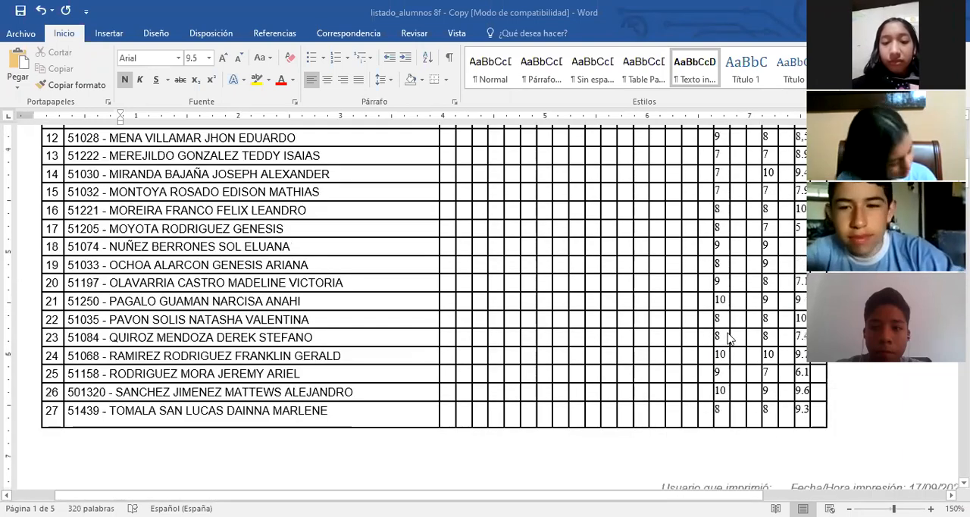
scroll(up, 3)
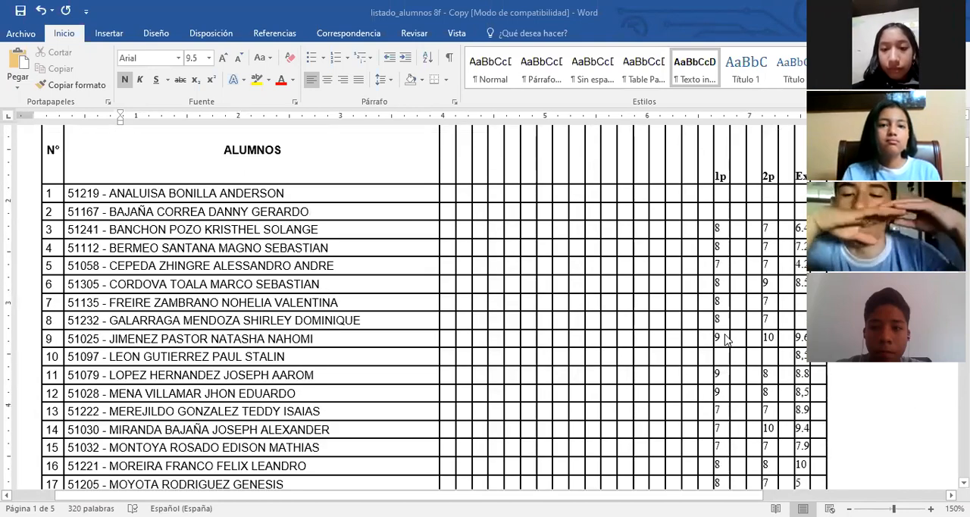
mouse_move(769, 306)
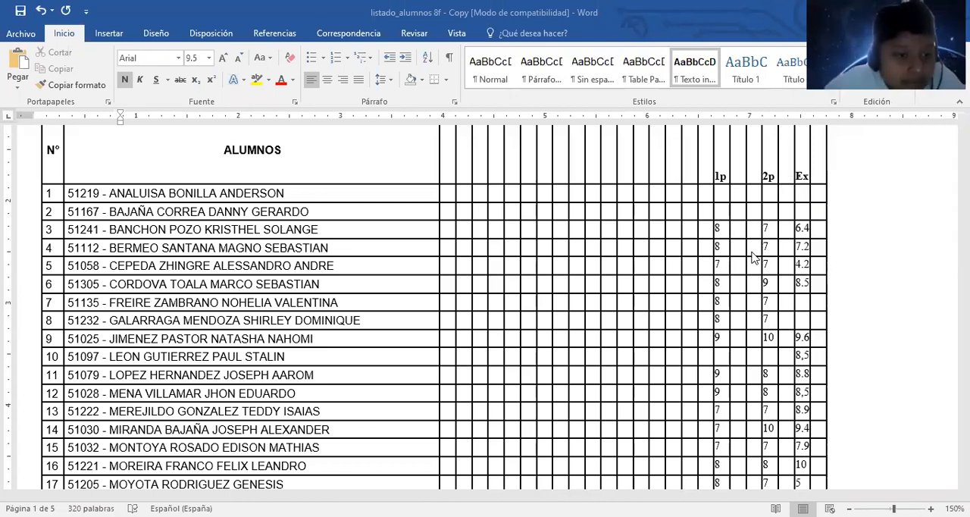
mouse_move(730, 254)
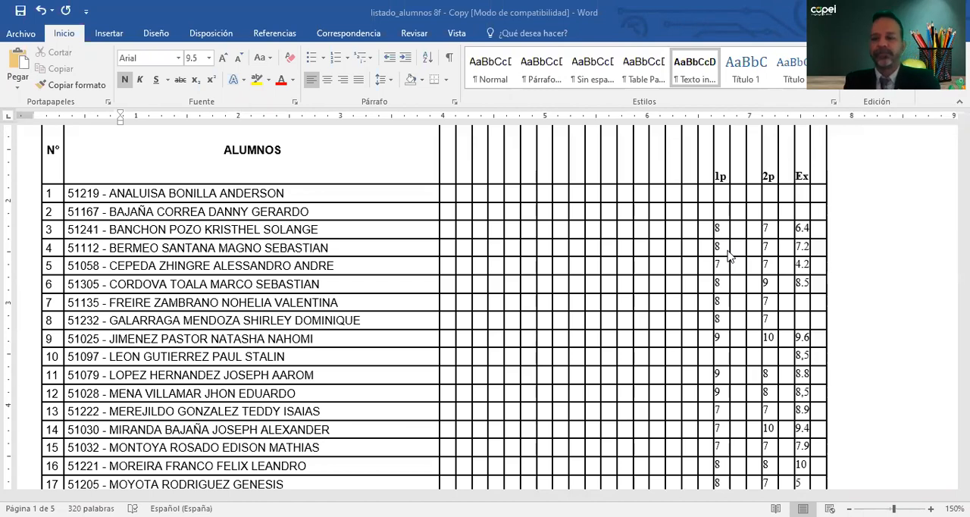
mouse_move(740, 103)
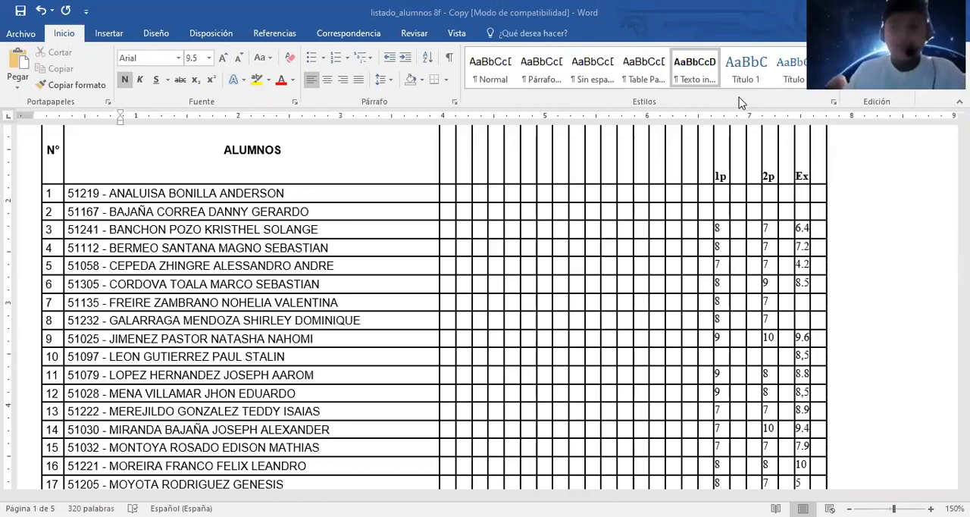